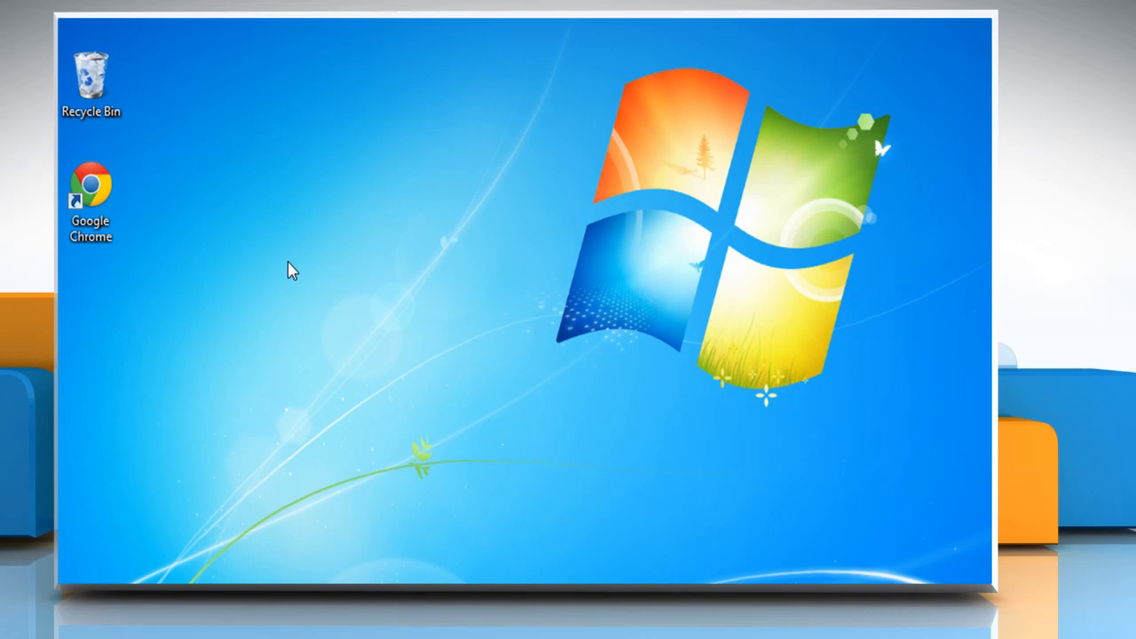
Launch Google Chrome and navigate to mail.google.com to reach the Gmail sign-in page
{"action": "left_click", "coordinate": [91, 187]}
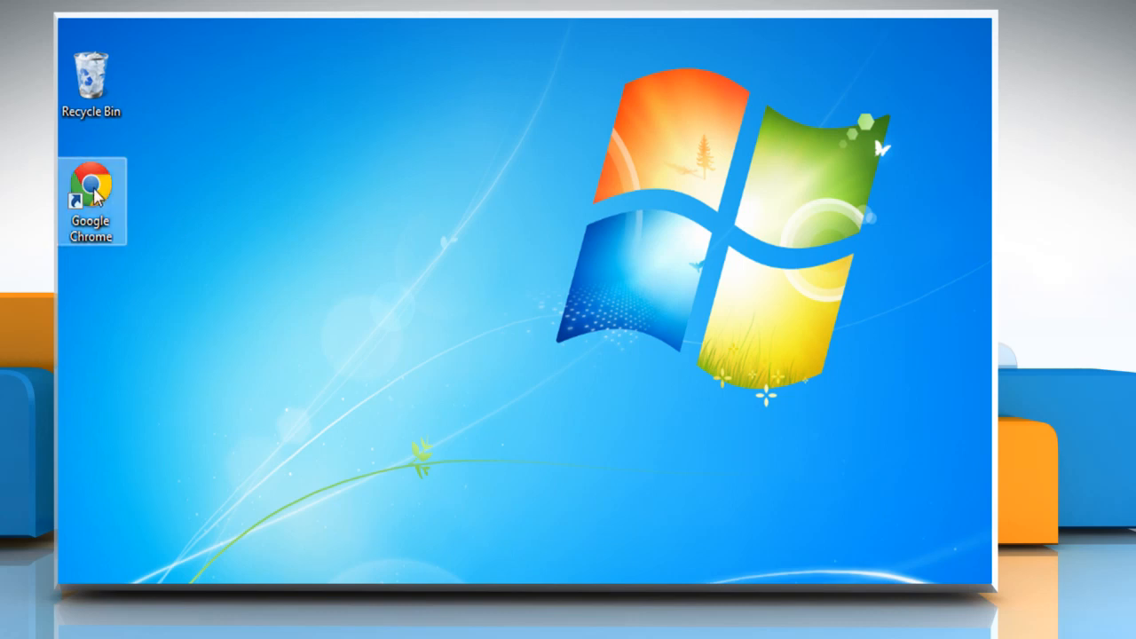
{"action": "double_click", "coordinate": [90, 187]}
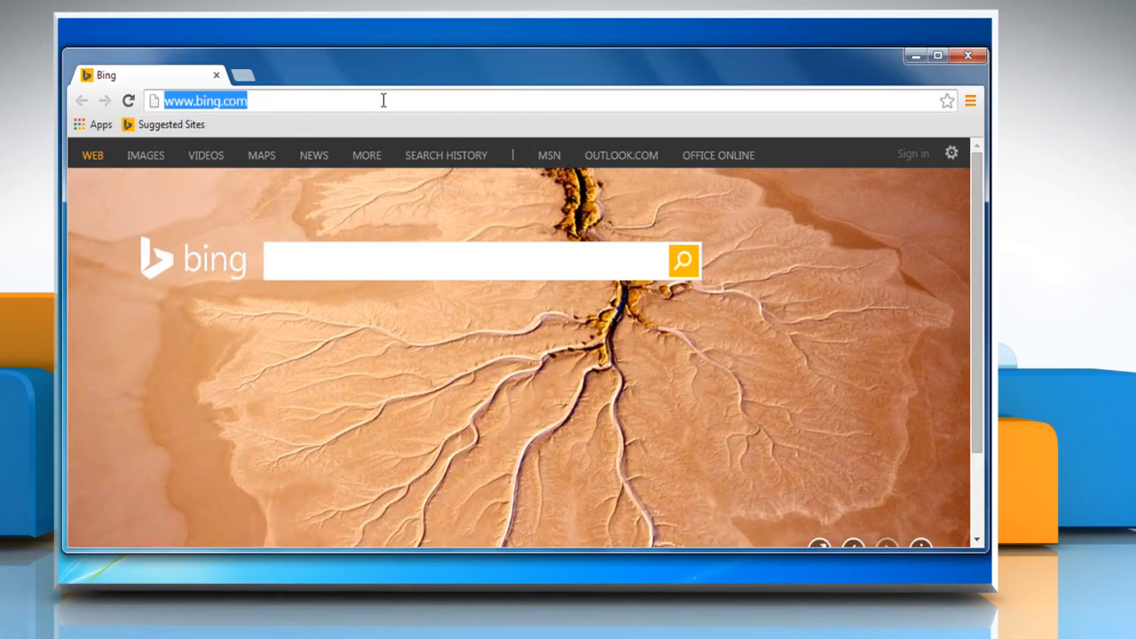
{"action": "type", "text": "mail.google.com"}
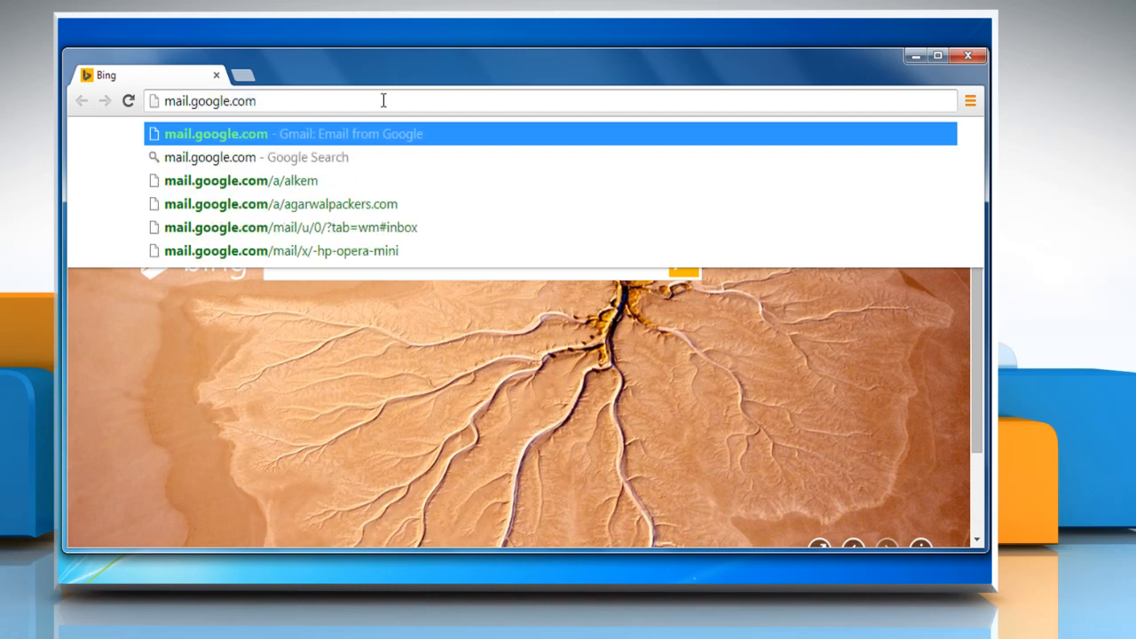
{"action": "left_click", "coordinate": [215, 133]}
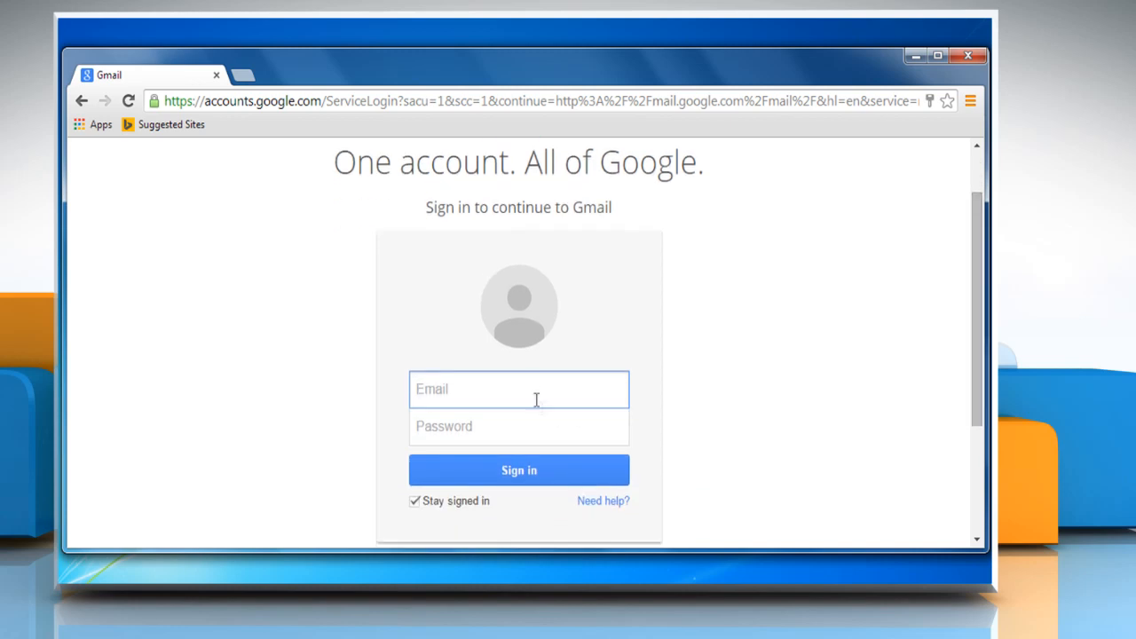
Sign in to Gmail as adambaldwin81 to reach the inbox
{"action": "type", "text": "adambaldwin81"}
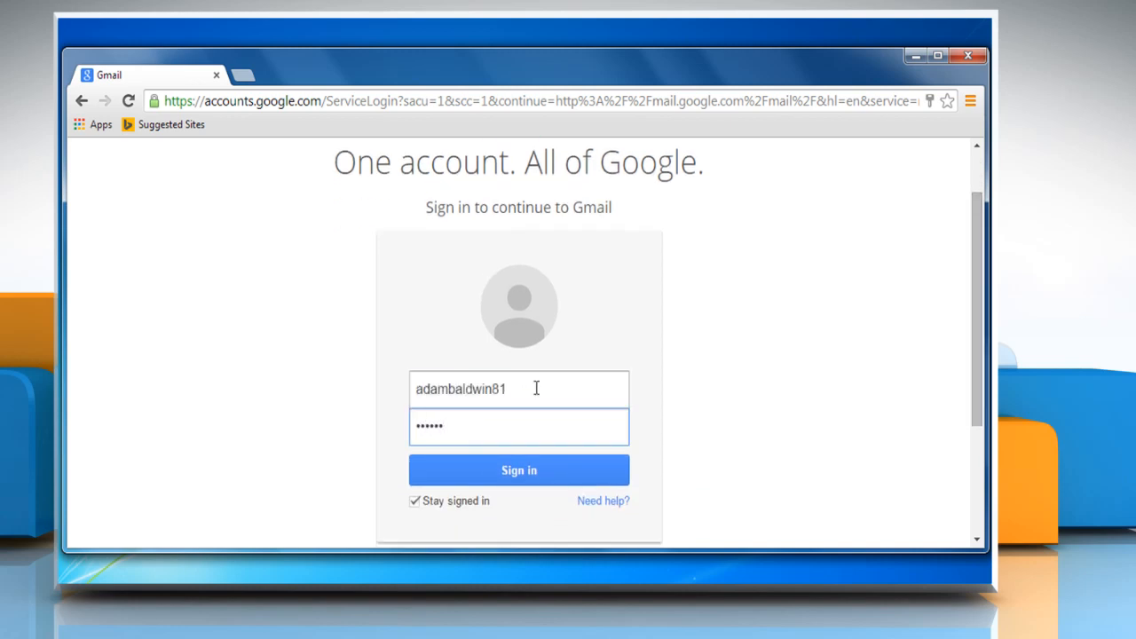
{"action": "left_click", "coordinate": [519, 470]}
{"action": "type", "text": "newsletters"}
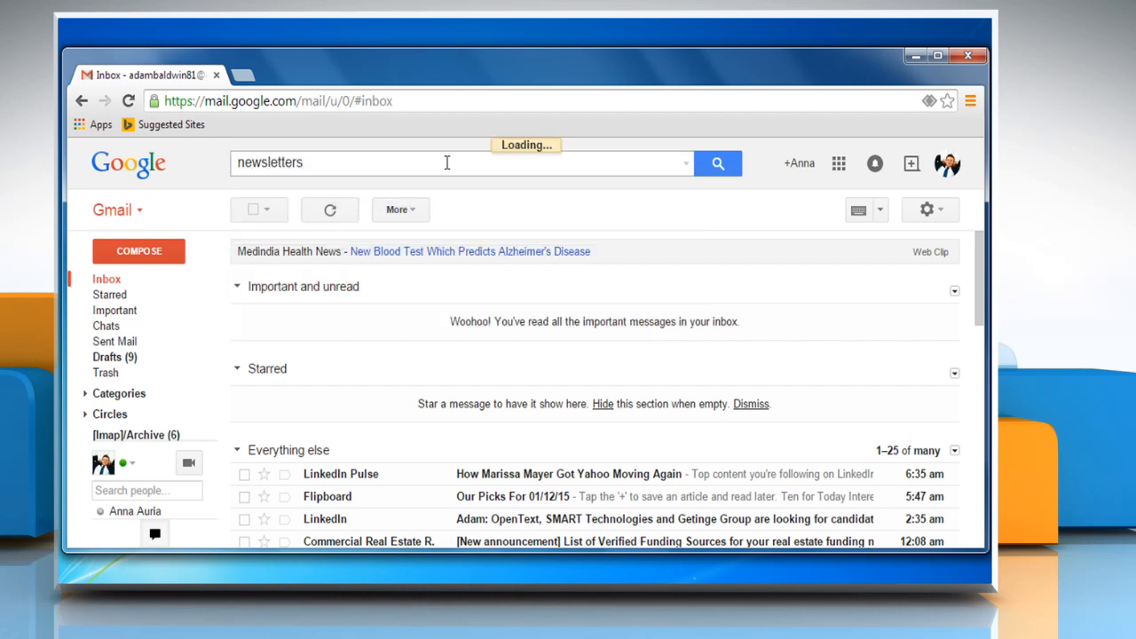
Search mail for 'newsletters' and start a new filter from that search
{"action": "left_click", "coordinate": [717, 164]}
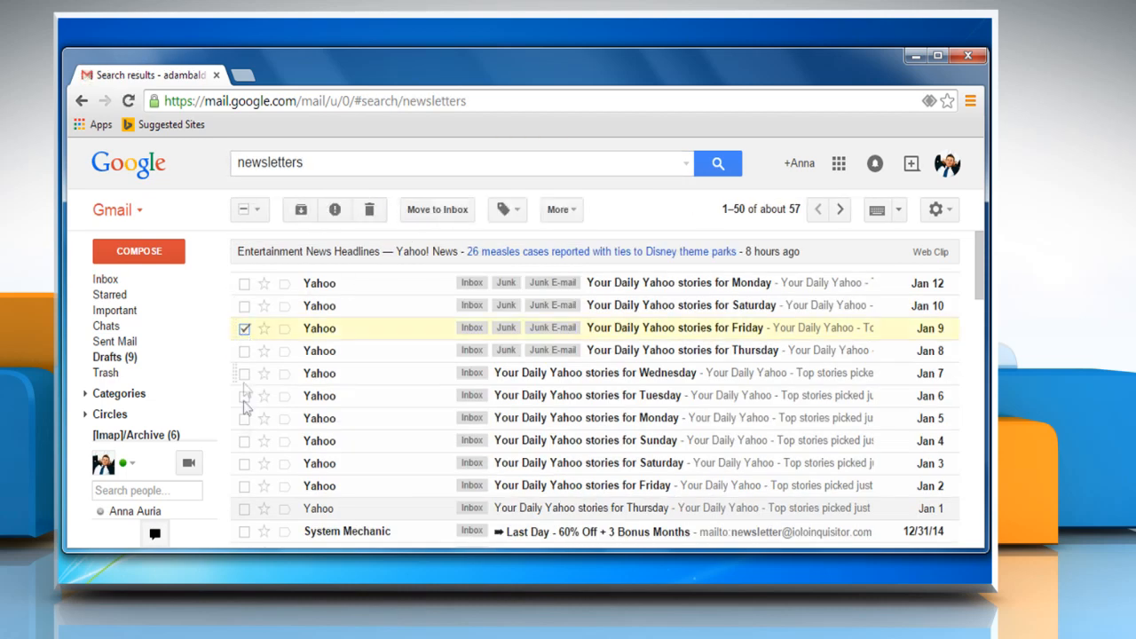
{"action": "left_click", "coordinate": [245, 530]}
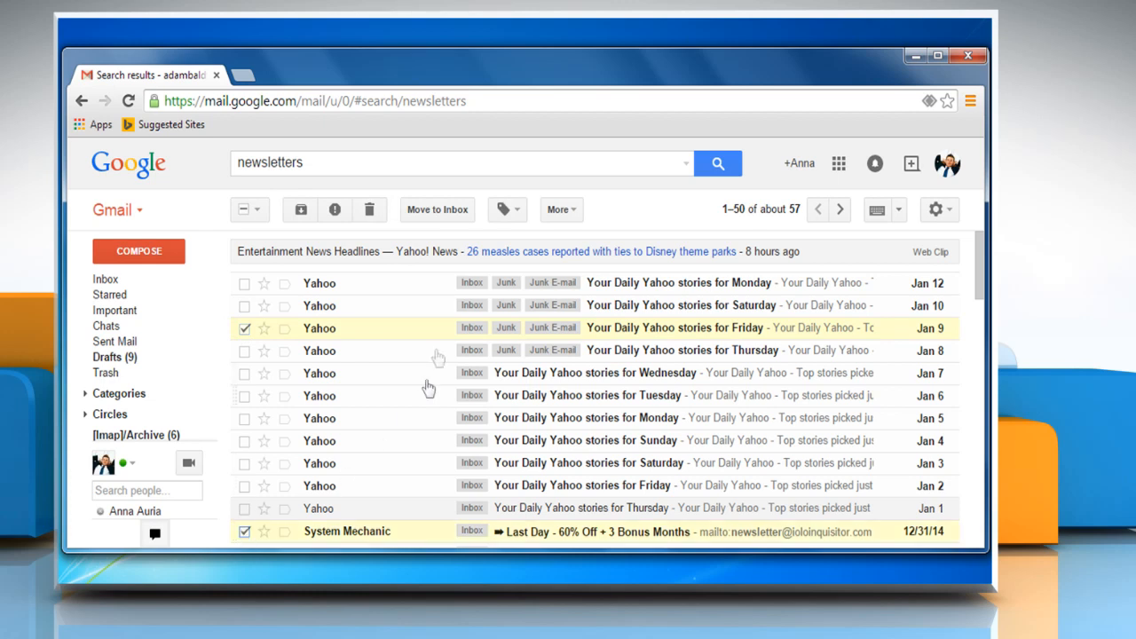
{"action": "left_click", "coordinate": [561, 209]}
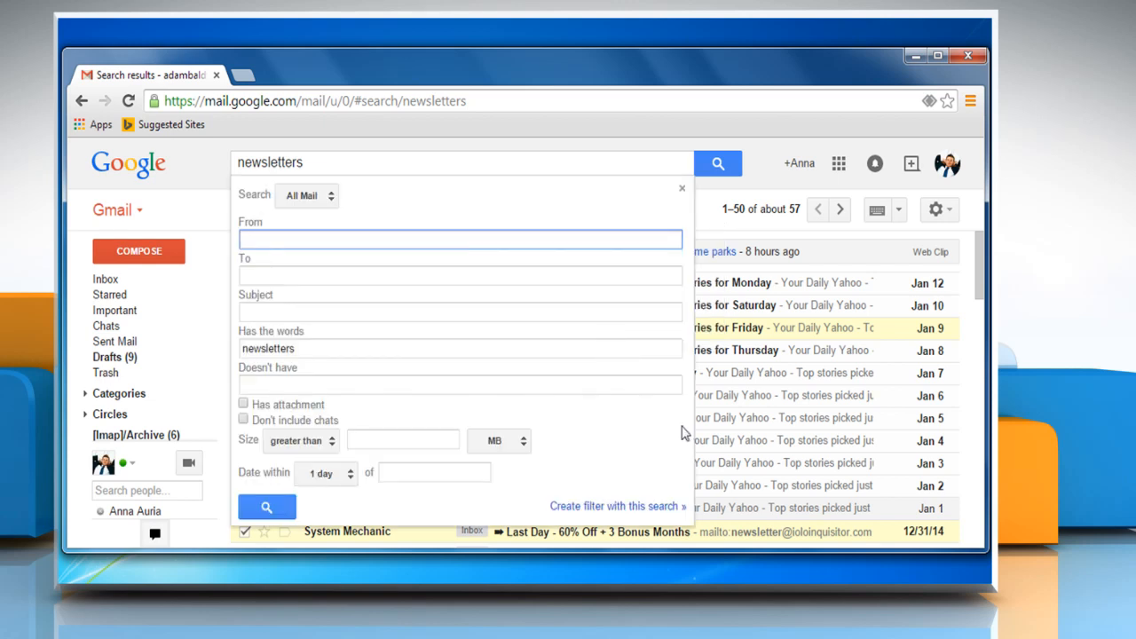
{"action": "mouse_move", "coordinate": [642, 516]}
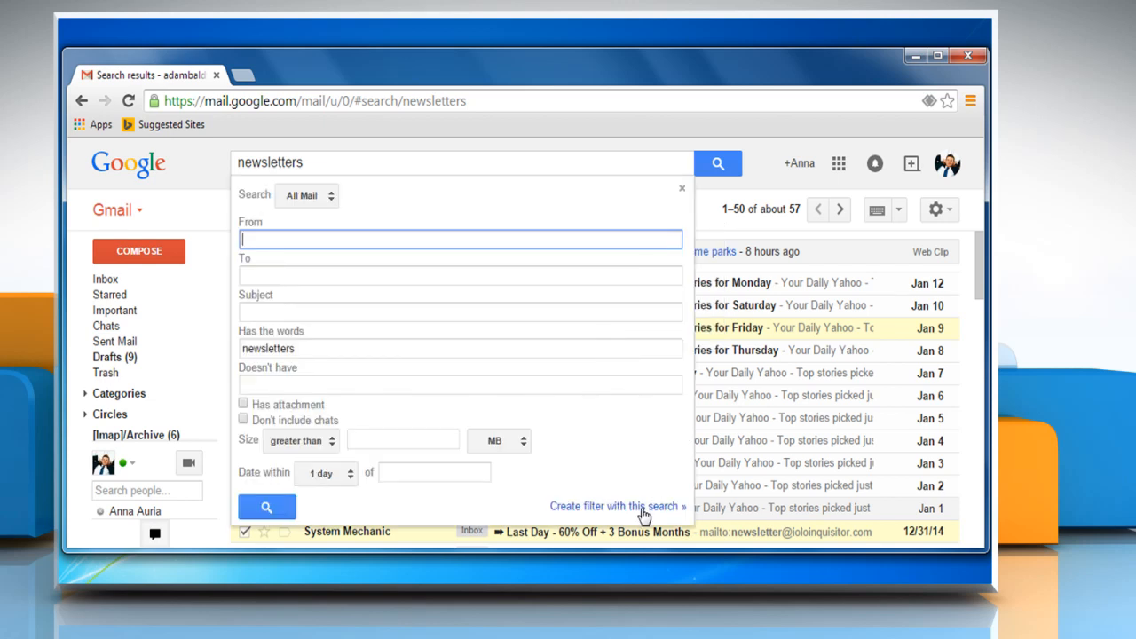
{"action": "left_click", "coordinate": [616, 506]}
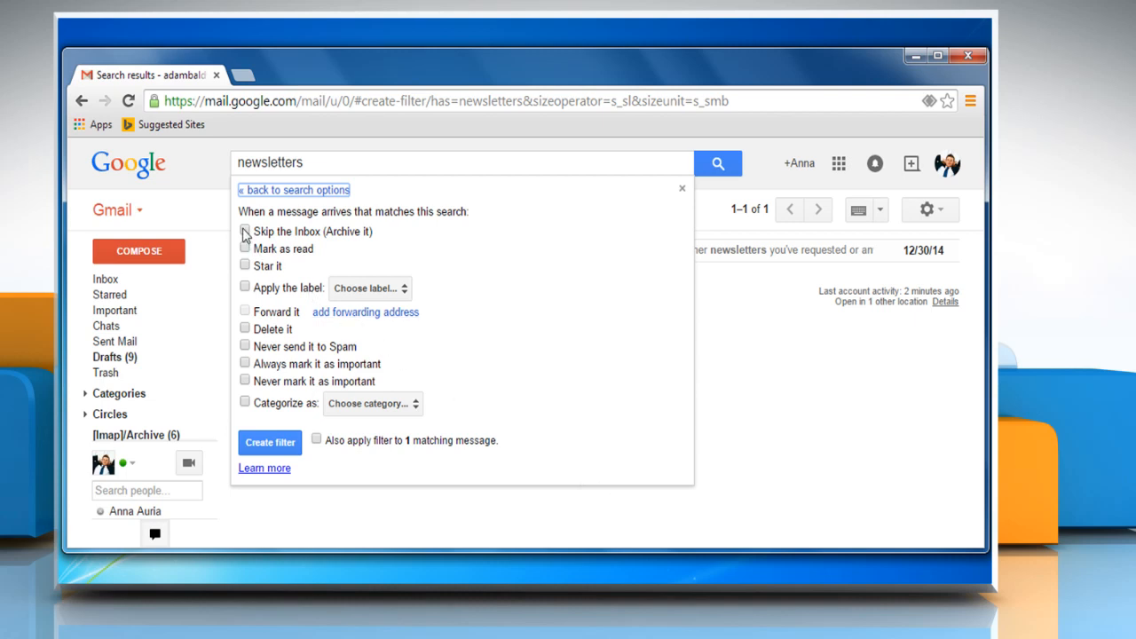
Set the filter to skip the inbox, never mark important, apply the Junk label, and create it
{"action": "left_click", "coordinate": [245, 230]}
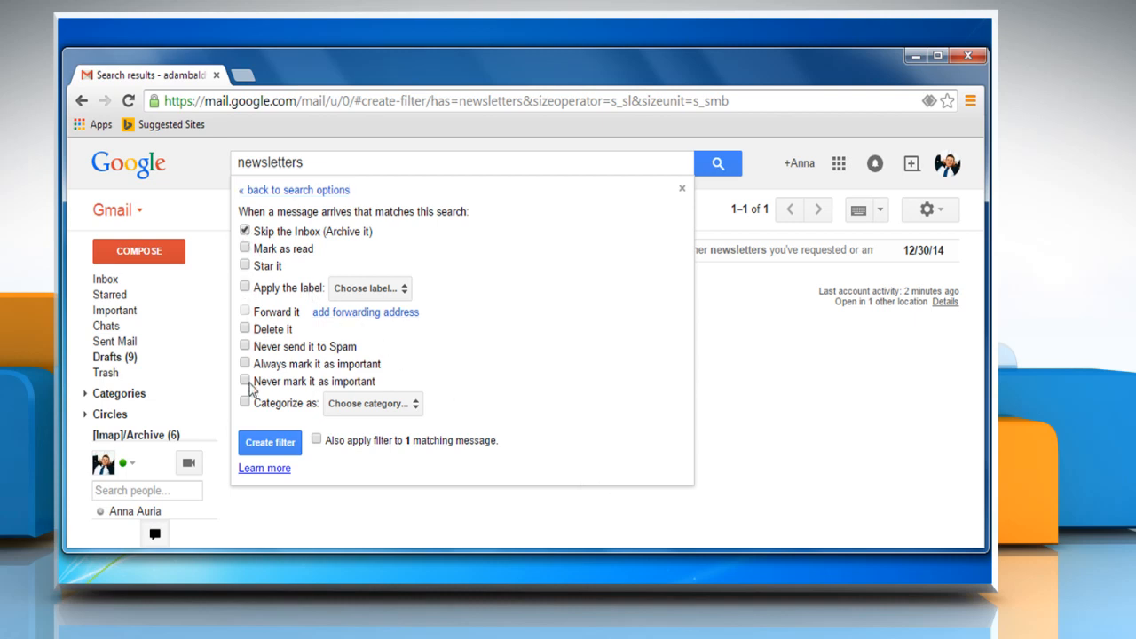
{"action": "left_click", "coordinate": [244, 380]}
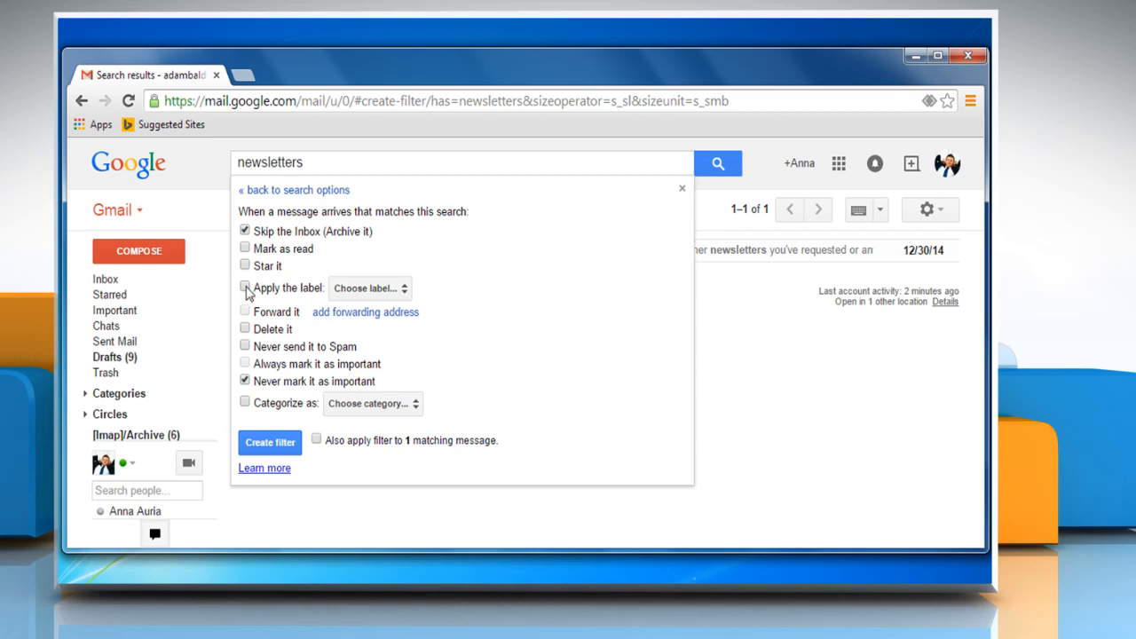
{"action": "left_click", "coordinate": [245, 287]}
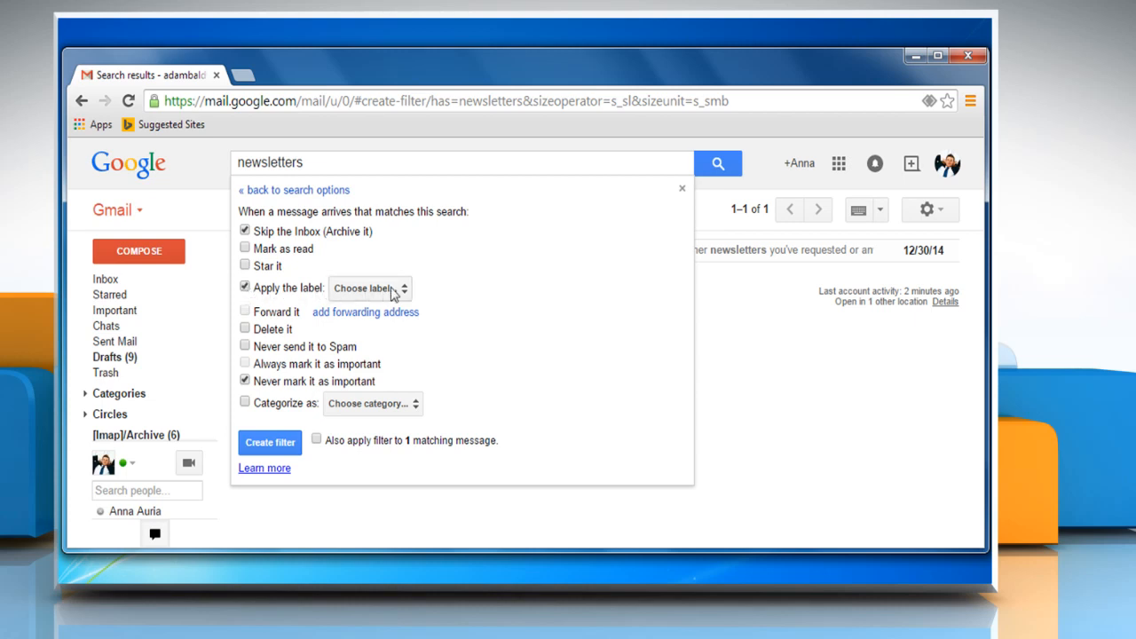
{"action": "left_click", "coordinate": [369, 288]}
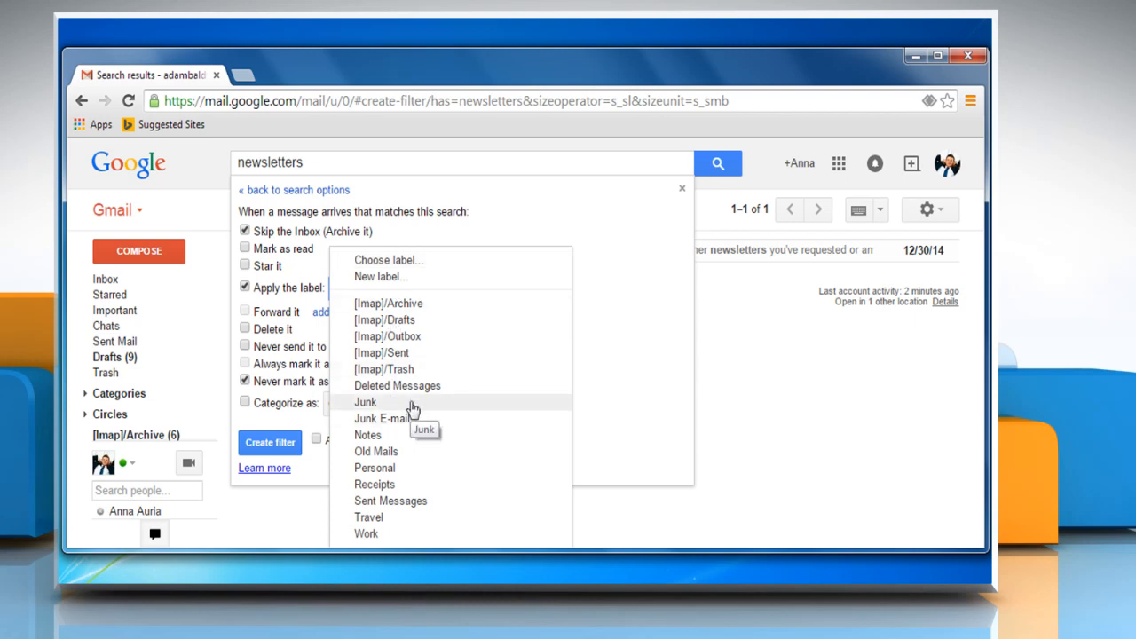
{"action": "left_click", "coordinate": [366, 401]}
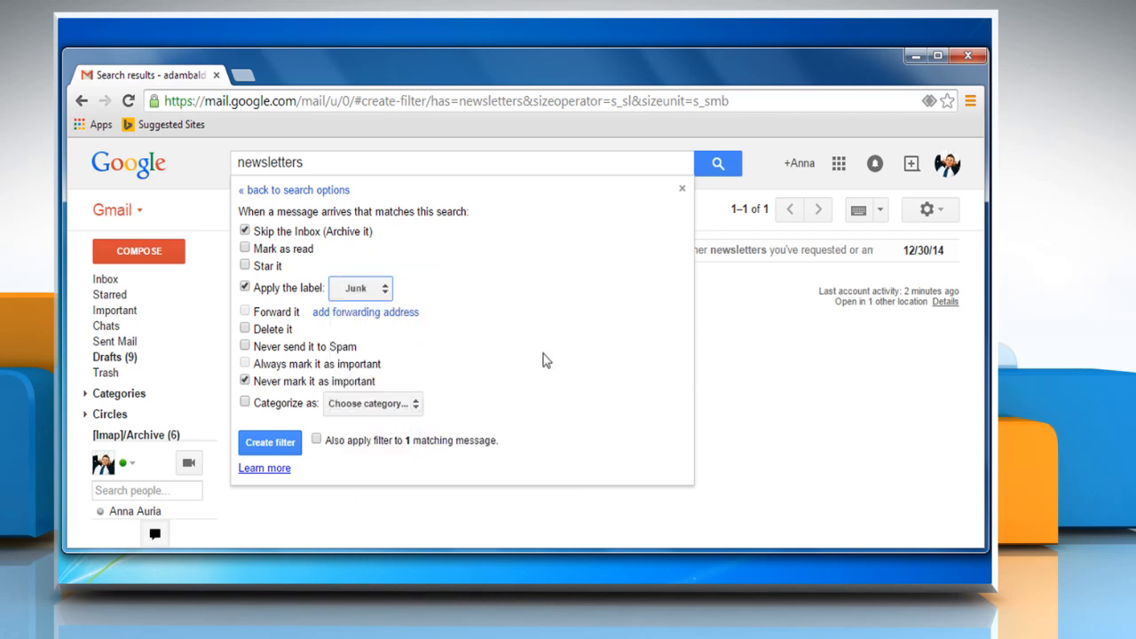
{"action": "left_click", "coordinate": [269, 442]}
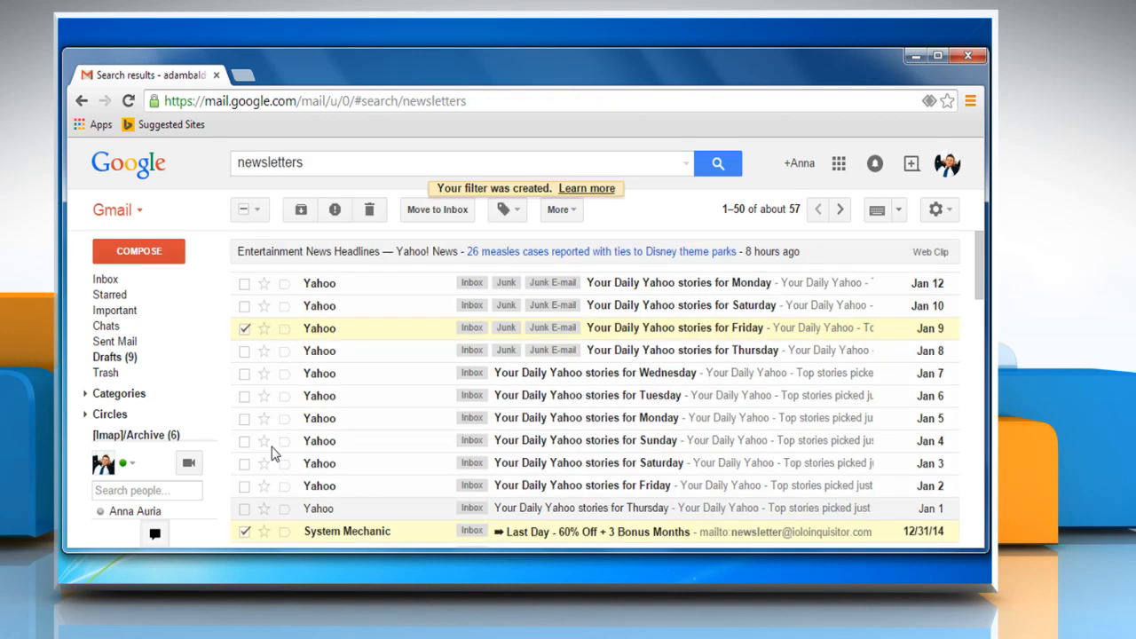
{"action": "mouse_move", "coordinate": [646, 229]}
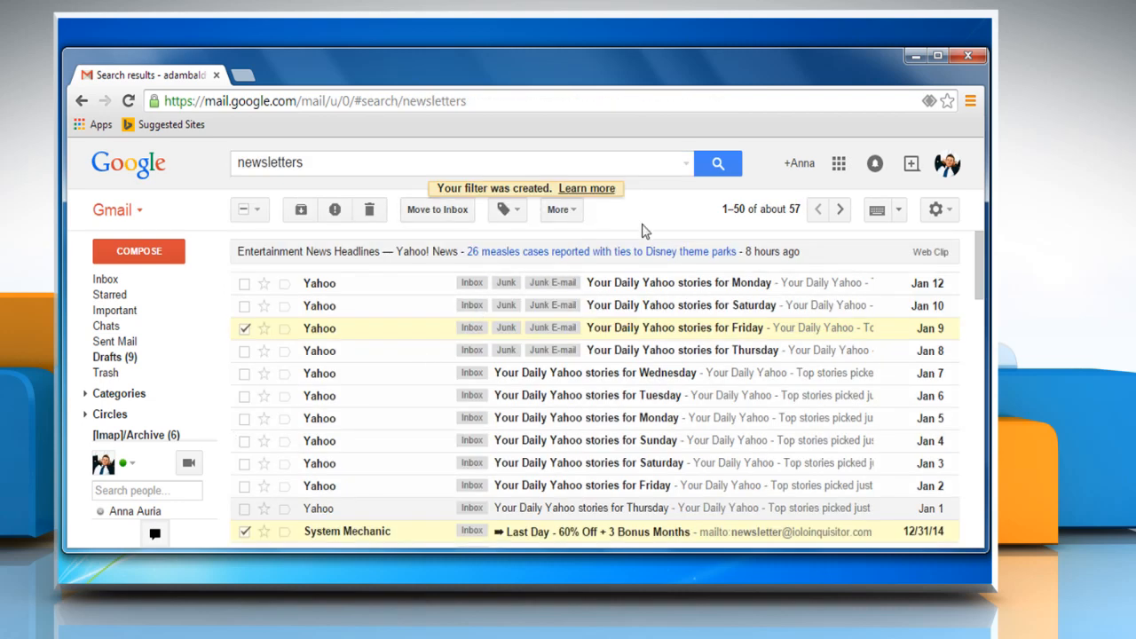